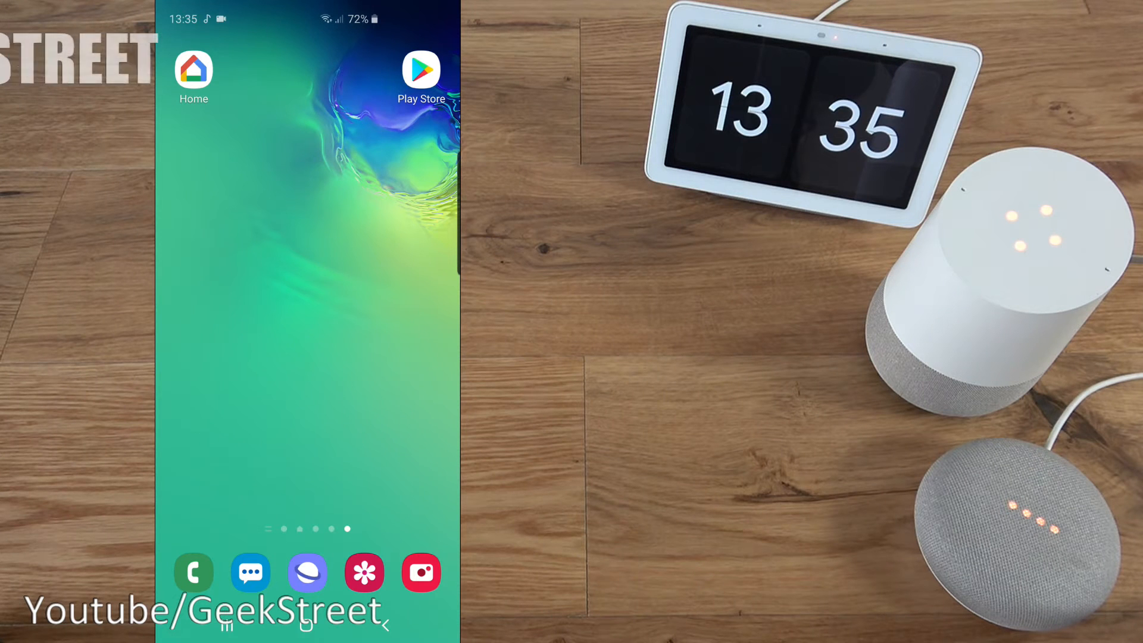
# Step: Launch Google Home and scroll down to the Studio room's lights and speaker
pyautogui.click(193, 70)
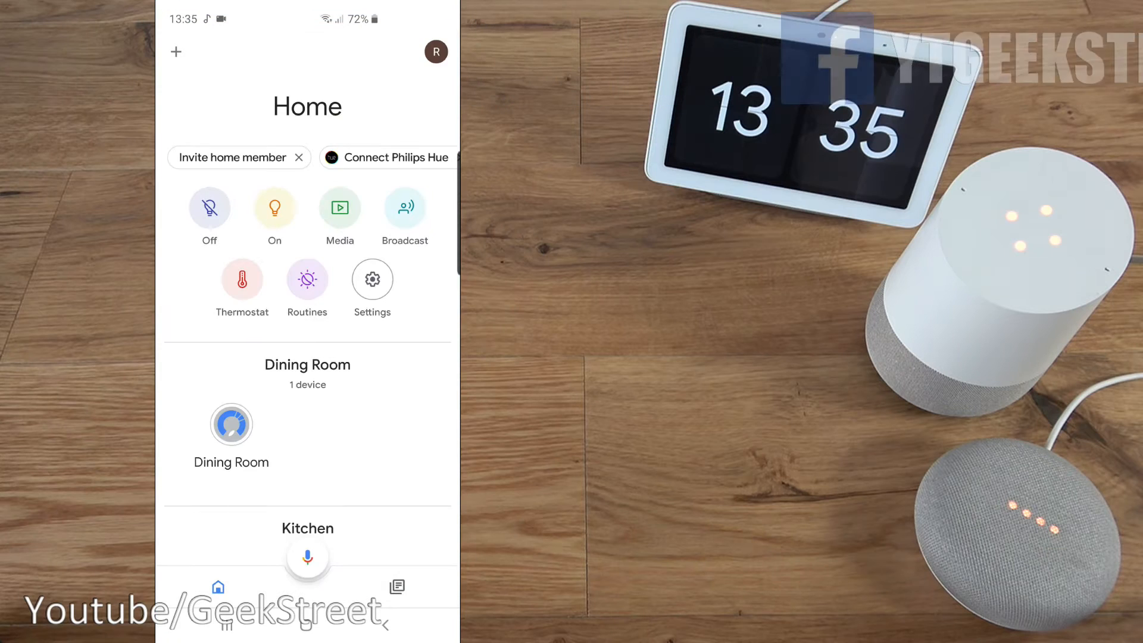
pyautogui.scroll(-3)
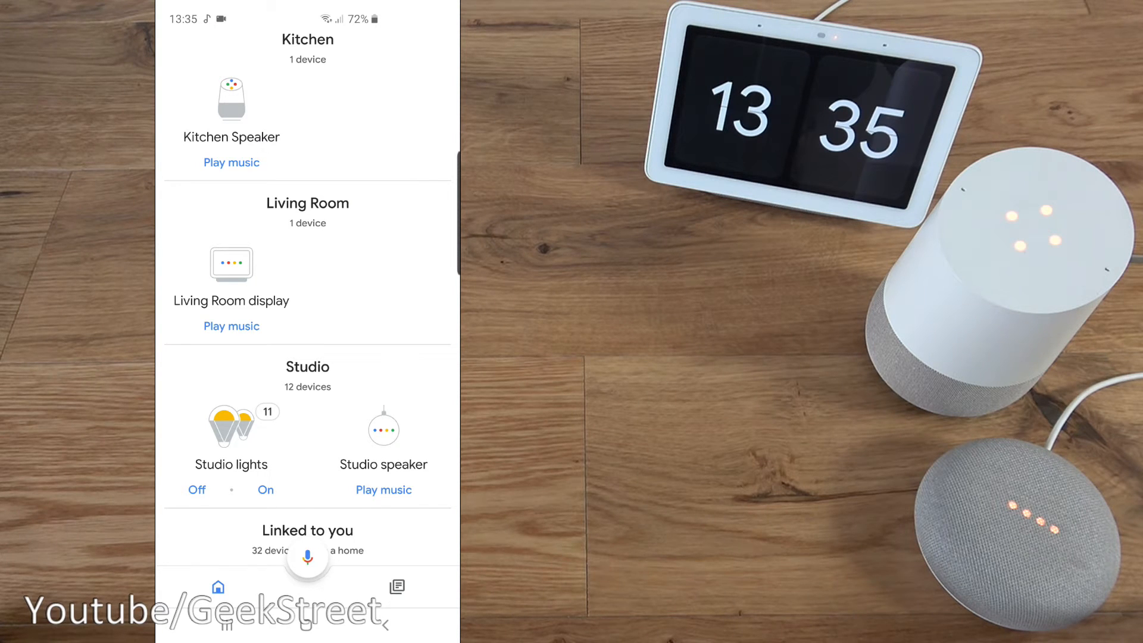
# Step: Enable pairing mode from the Studio speaker's empty Paired Bluetooth devices settings
pyautogui.click(383, 428)
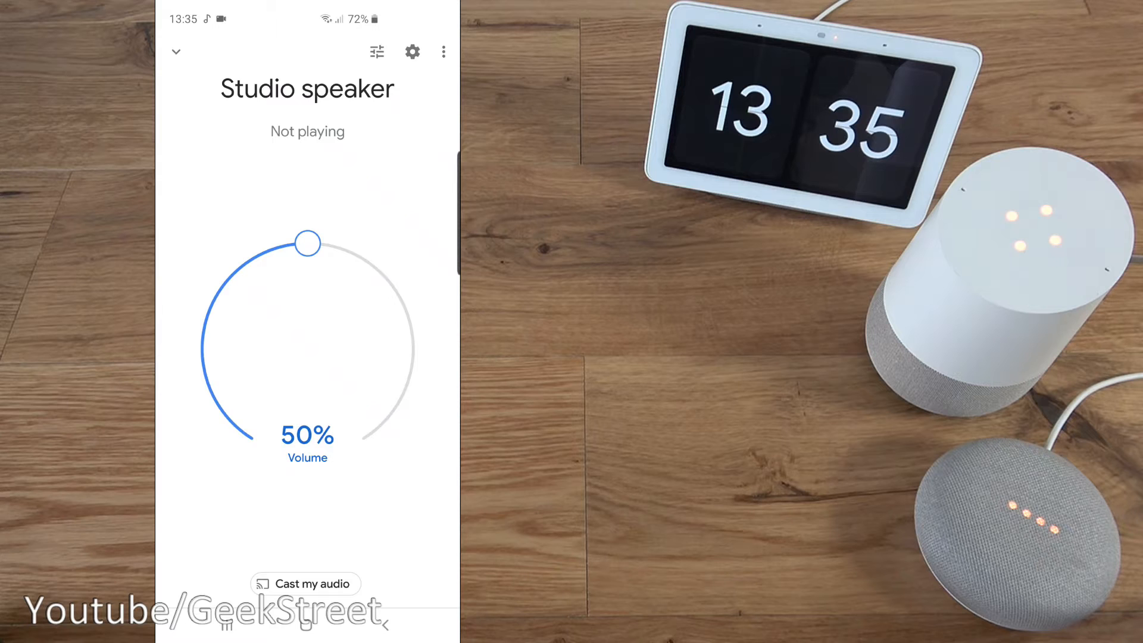
pyautogui.click(412, 52)
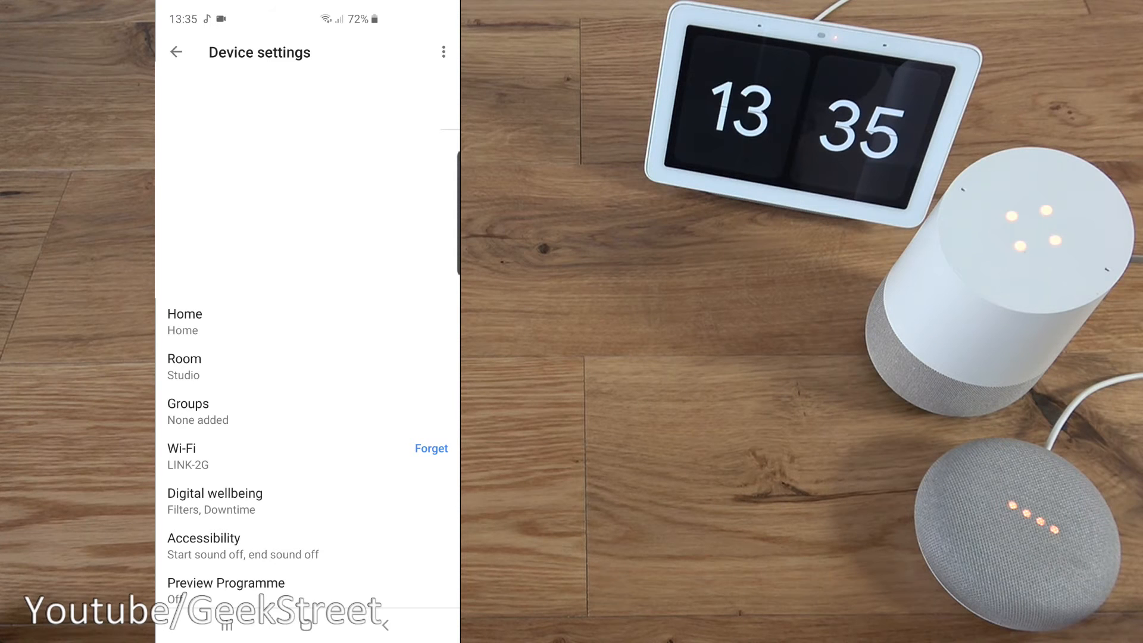
pyautogui.scroll(-3)
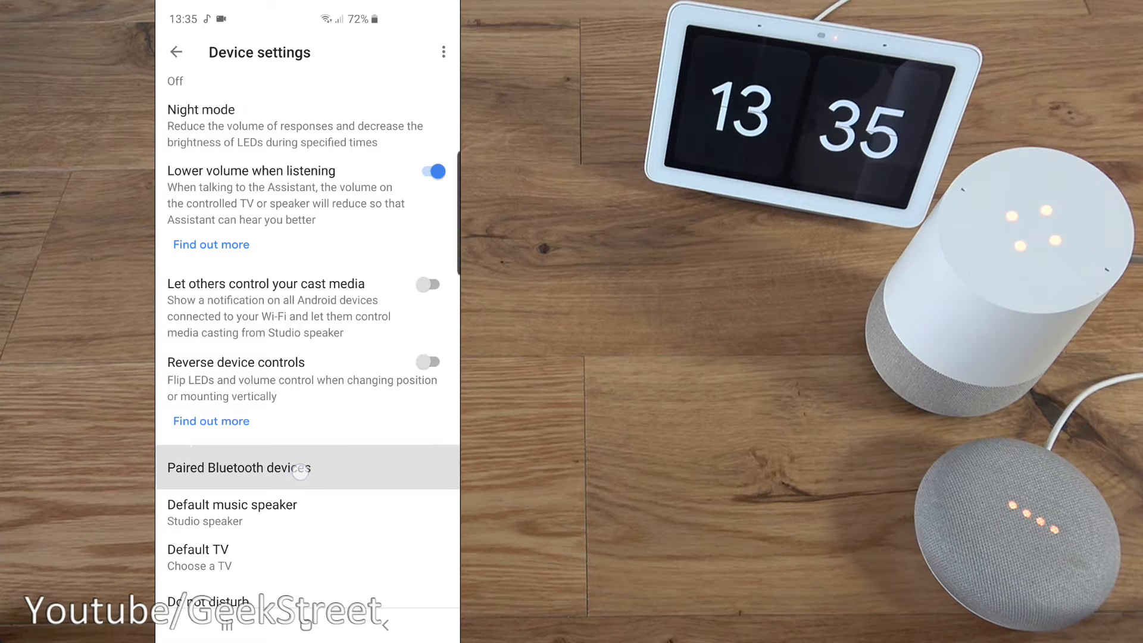
pyautogui.click(237, 468)
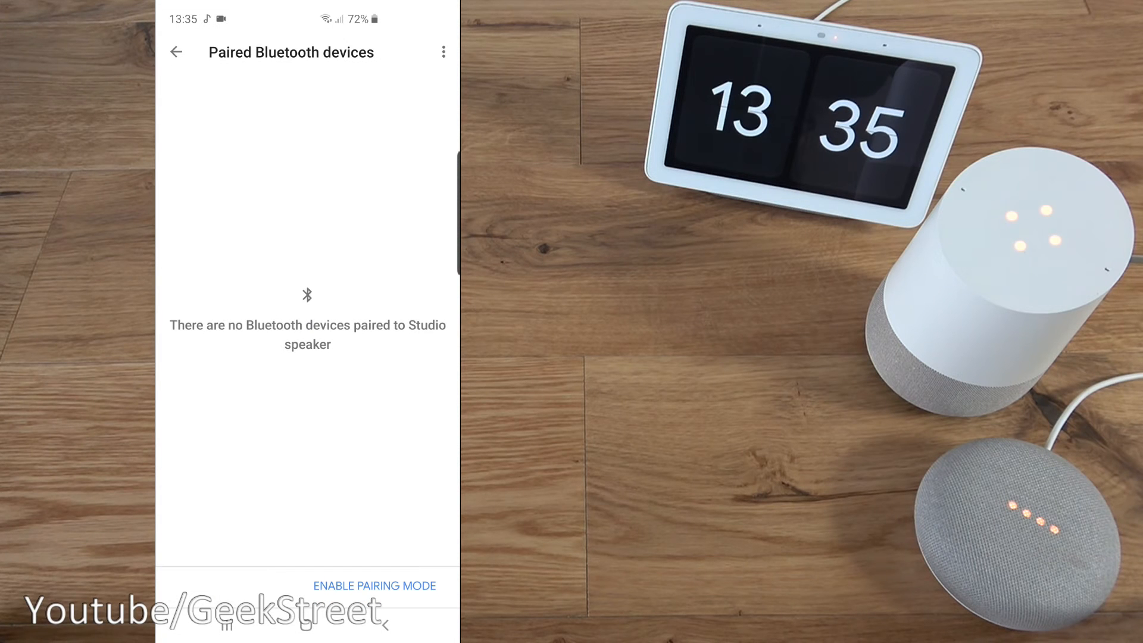
pyautogui.click(374, 585)
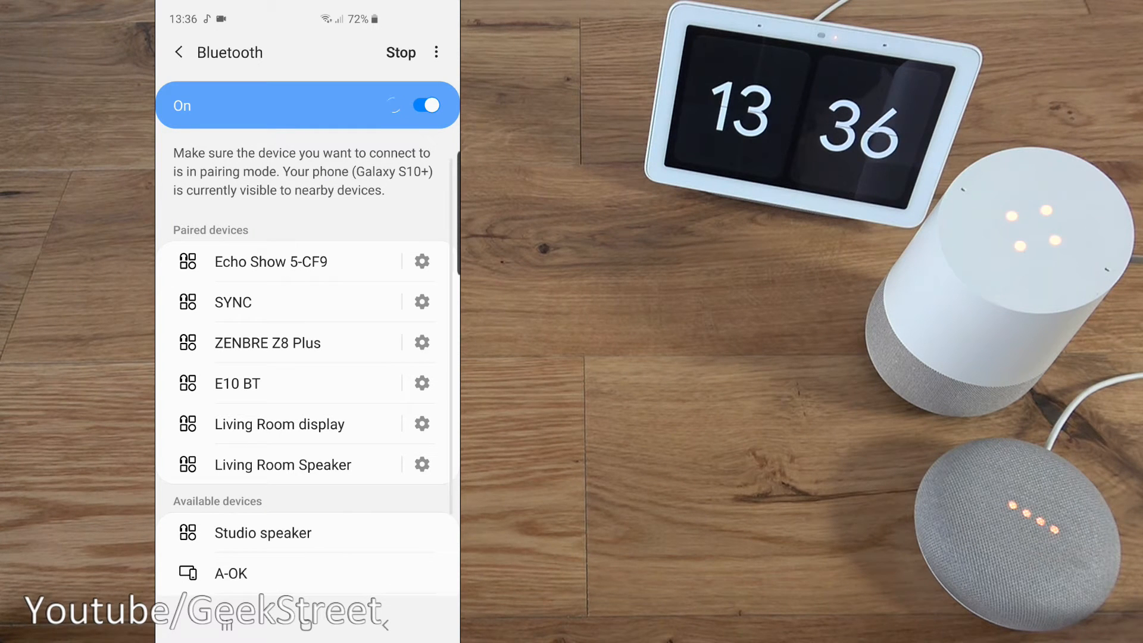
# Step: Pair the phone with Studio speaker, accept the pairing request, and return to Connections
pyautogui.click(262, 532)
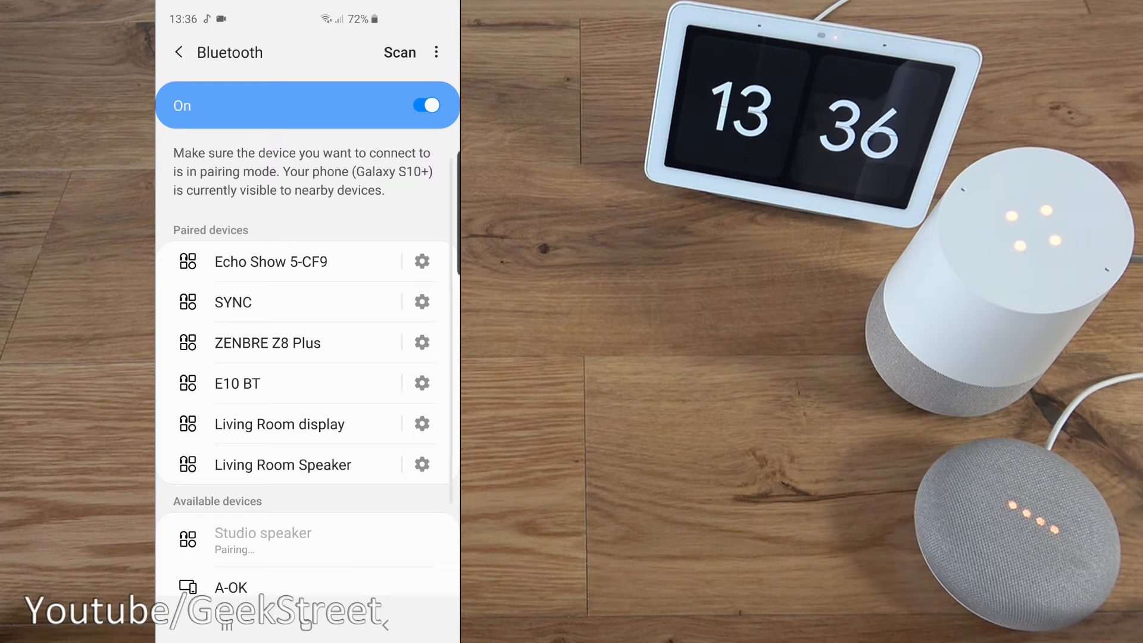
pyautogui.click(263, 539)
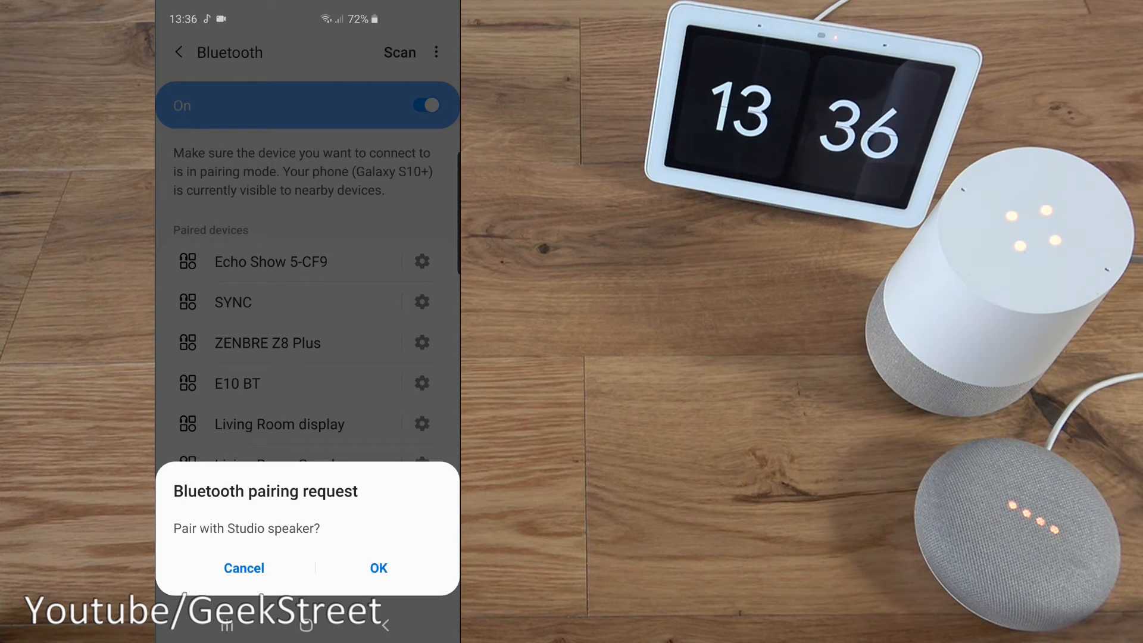
pyautogui.click(377, 568)
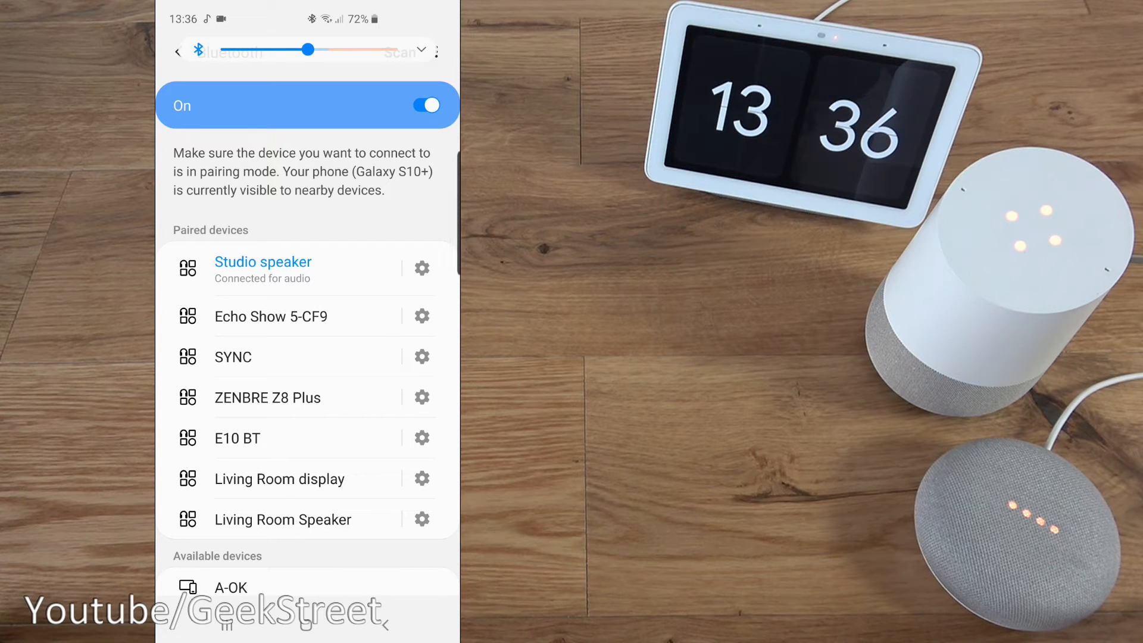
pyautogui.click(177, 52)
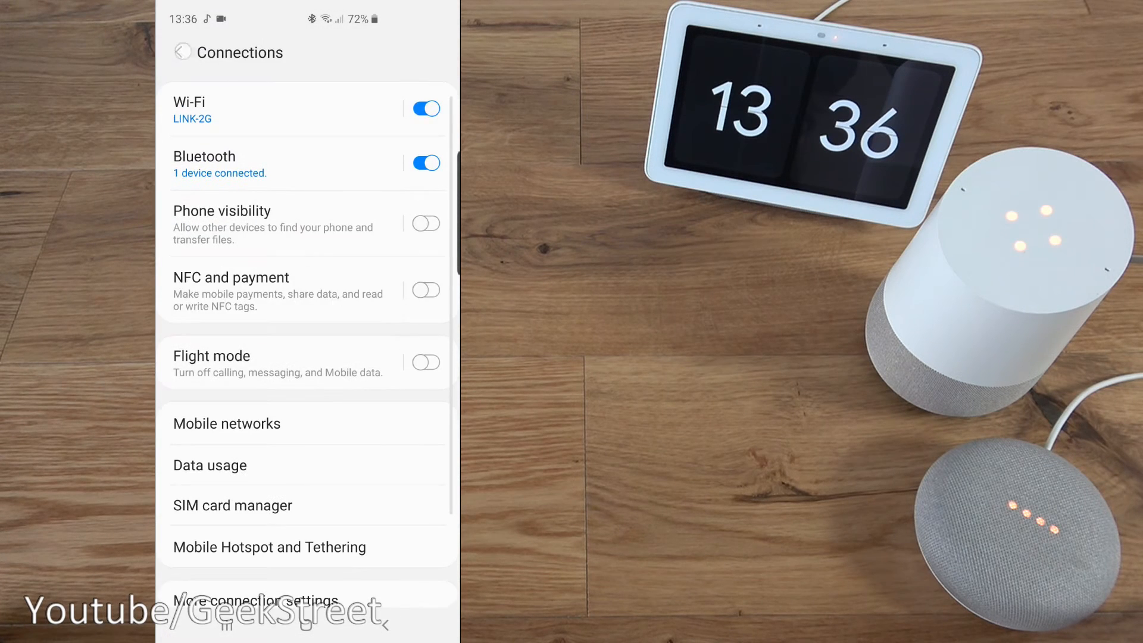
# Step: Check the speaker's paired devices list for Galaxy S10+, then return to the speaker controls
pyautogui.click(181, 52)
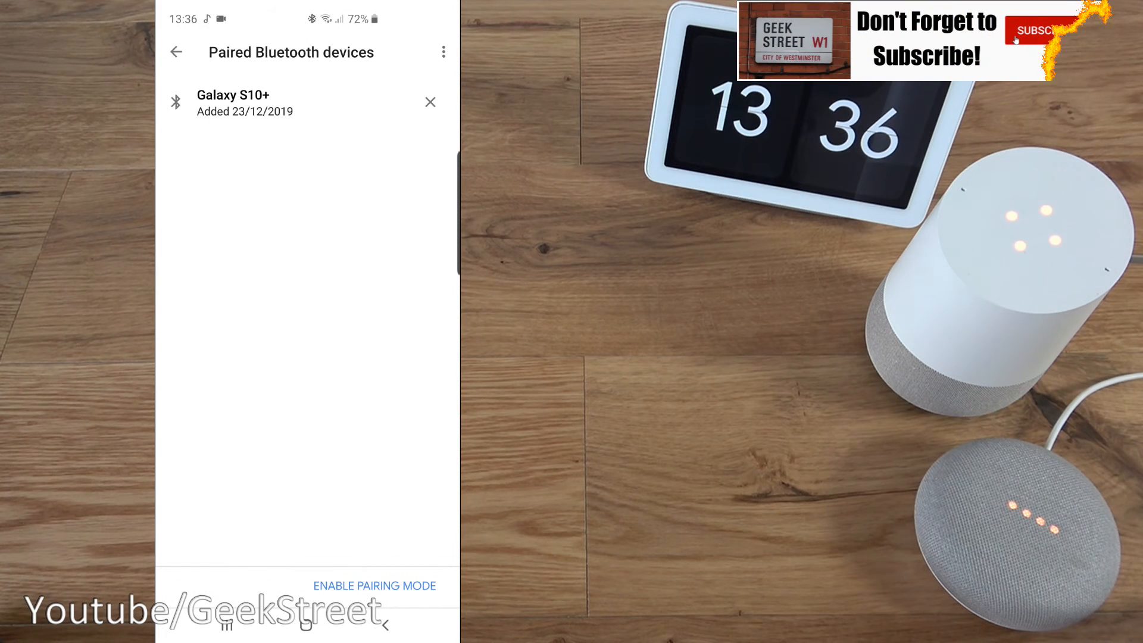
pyautogui.click(176, 52)
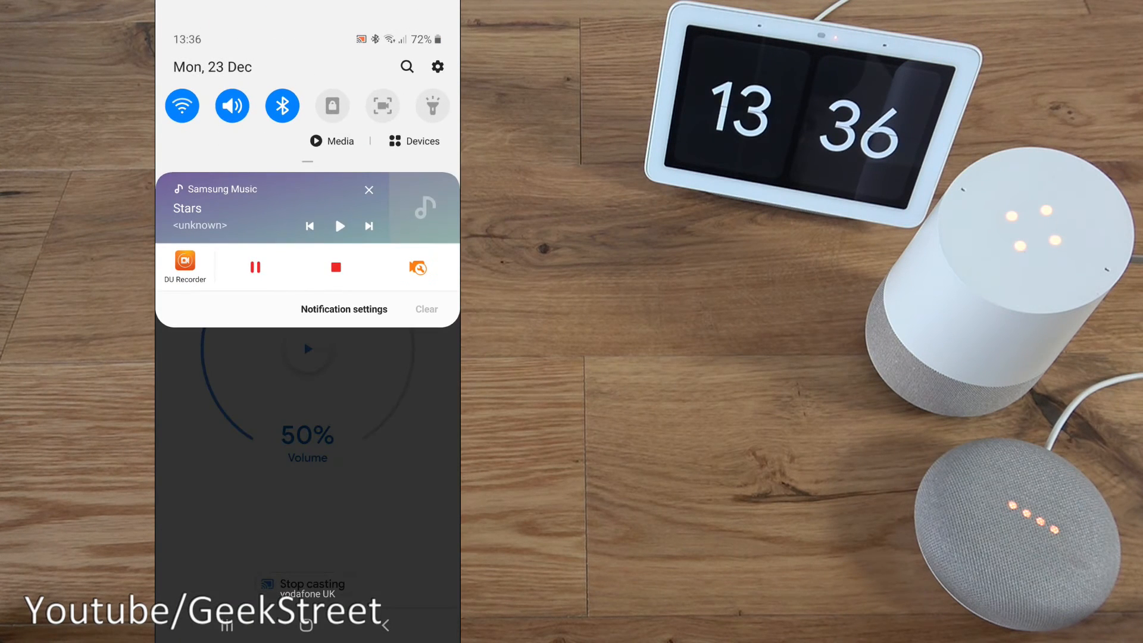
# Step: Play Stars, work the volume dial down to 13%, and pause playback
pyautogui.click(338, 226)
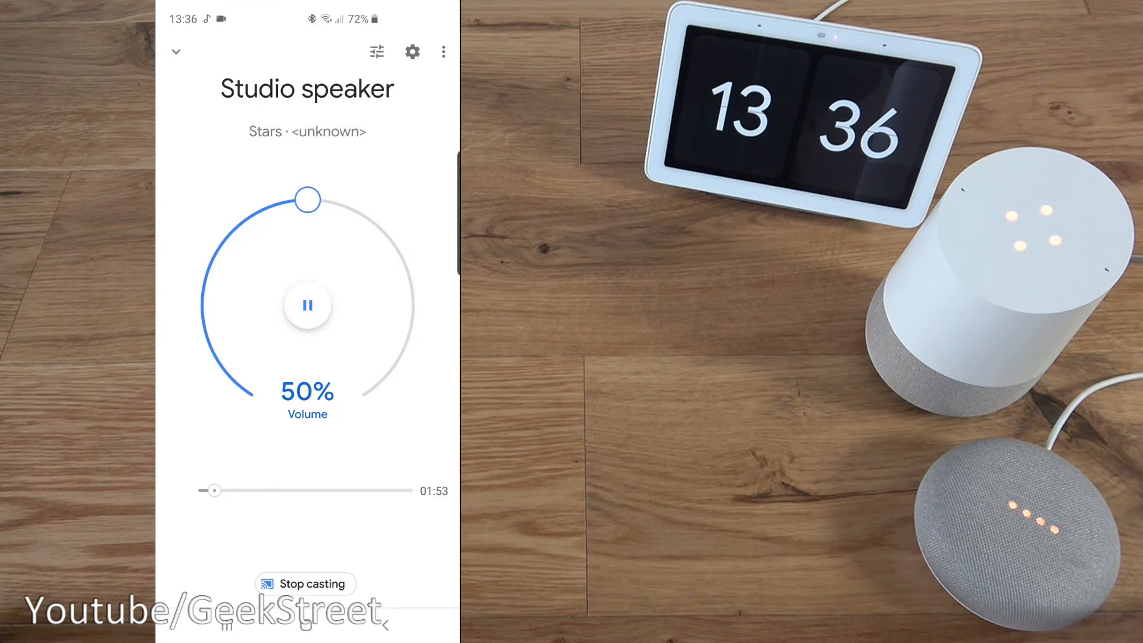
pyautogui.moveTo(307, 198); pyautogui.dragTo(264, 206)
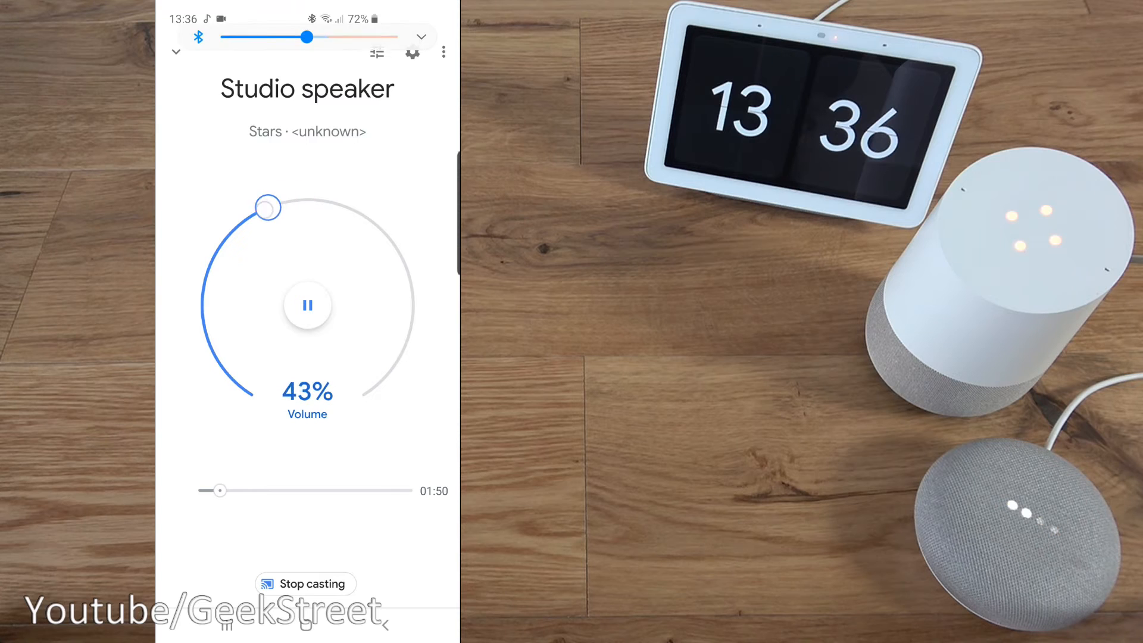
pyautogui.moveTo(267, 208); pyautogui.dragTo(207, 340)
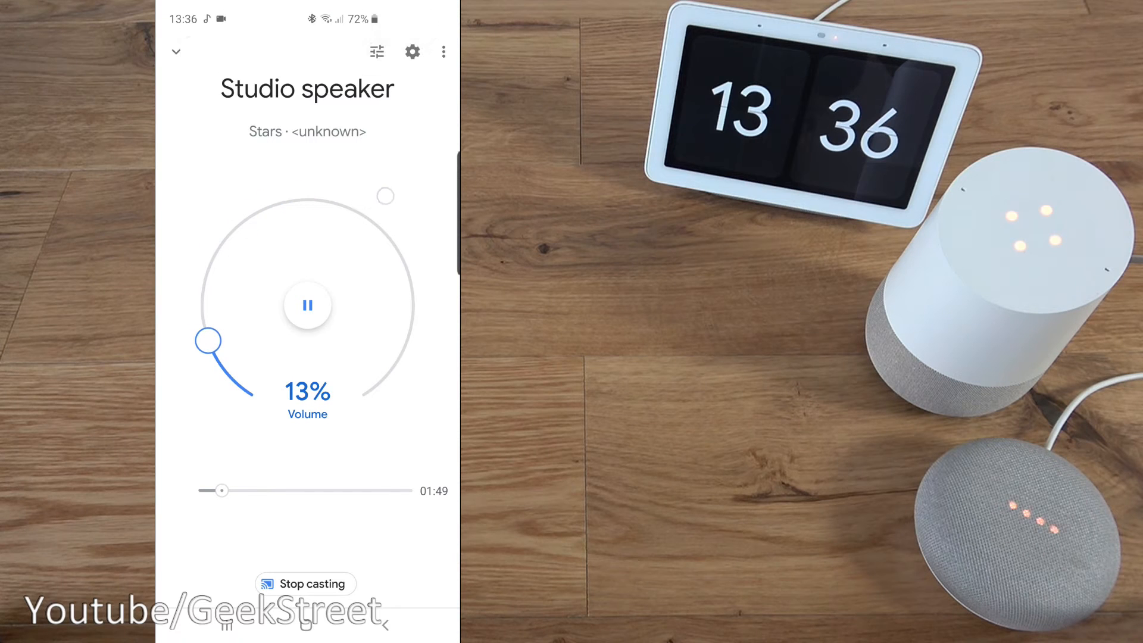
pyautogui.moveTo(208, 340); pyautogui.dragTo(269, 206)
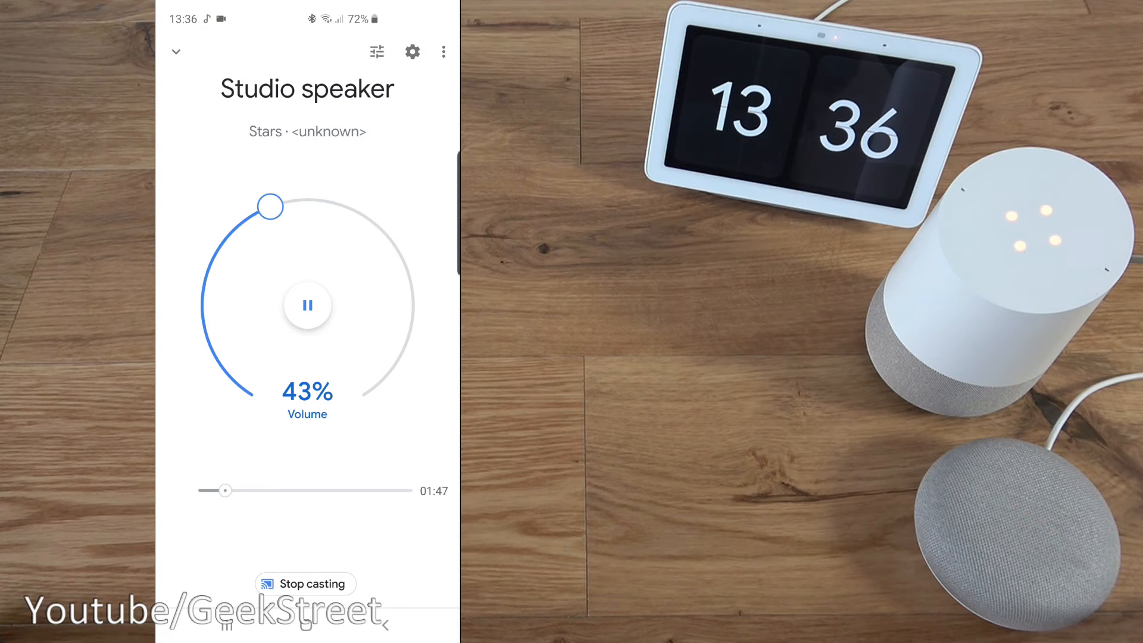
pyautogui.moveTo(269, 205); pyautogui.dragTo(234, 230)
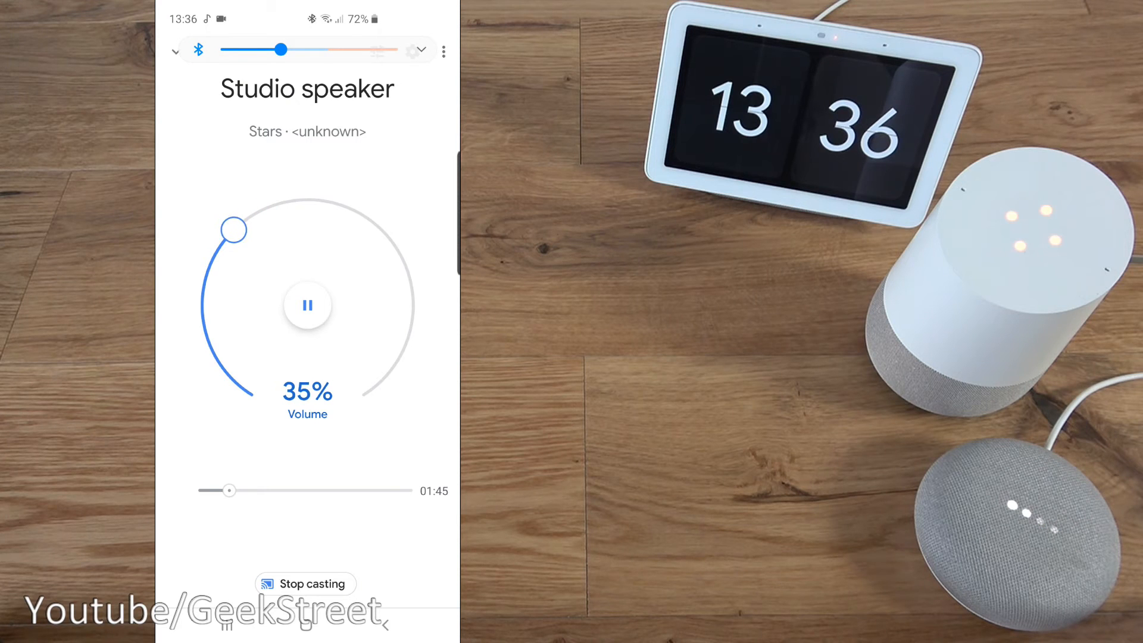
pyautogui.moveTo(234, 229); pyautogui.dragTo(207, 275)
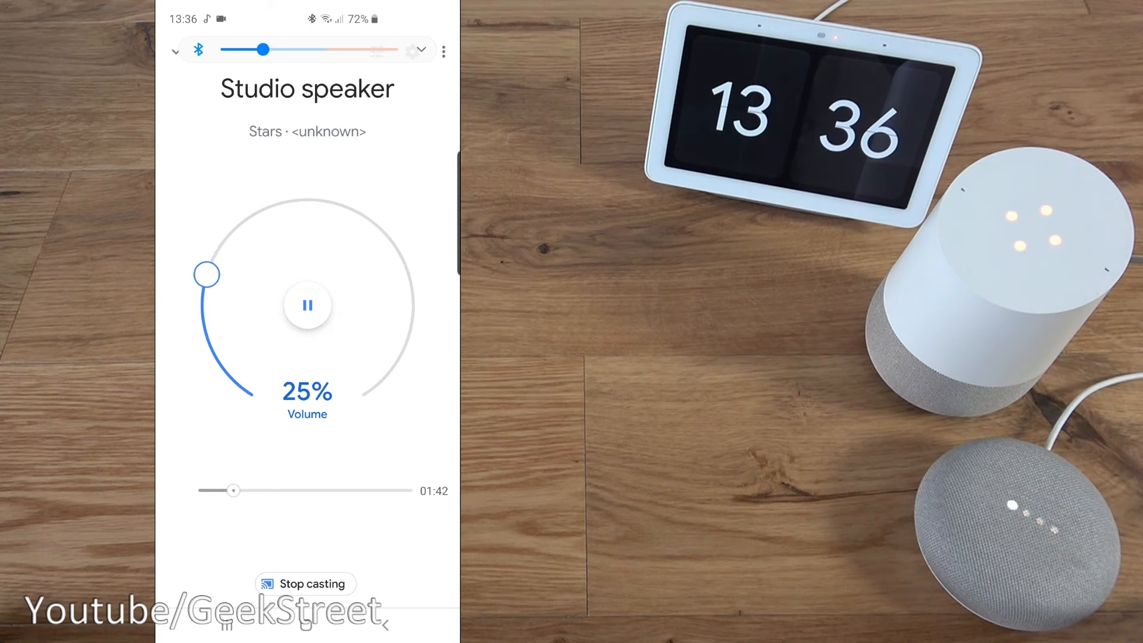
pyautogui.moveTo(207, 274); pyautogui.dragTo(208, 340)
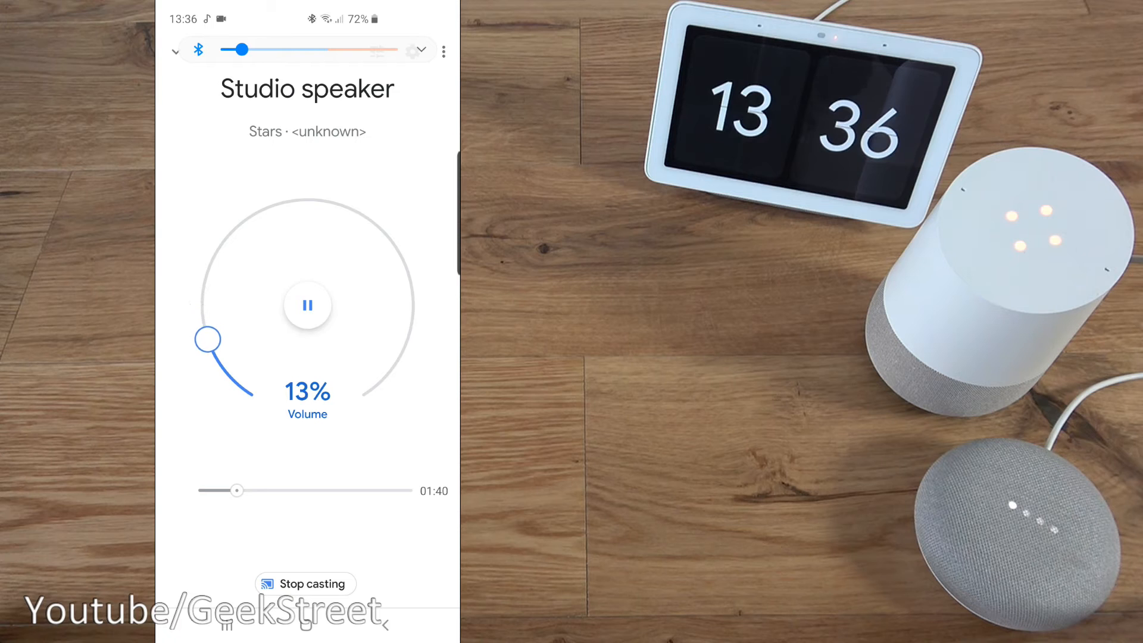
pyautogui.click(307, 305)
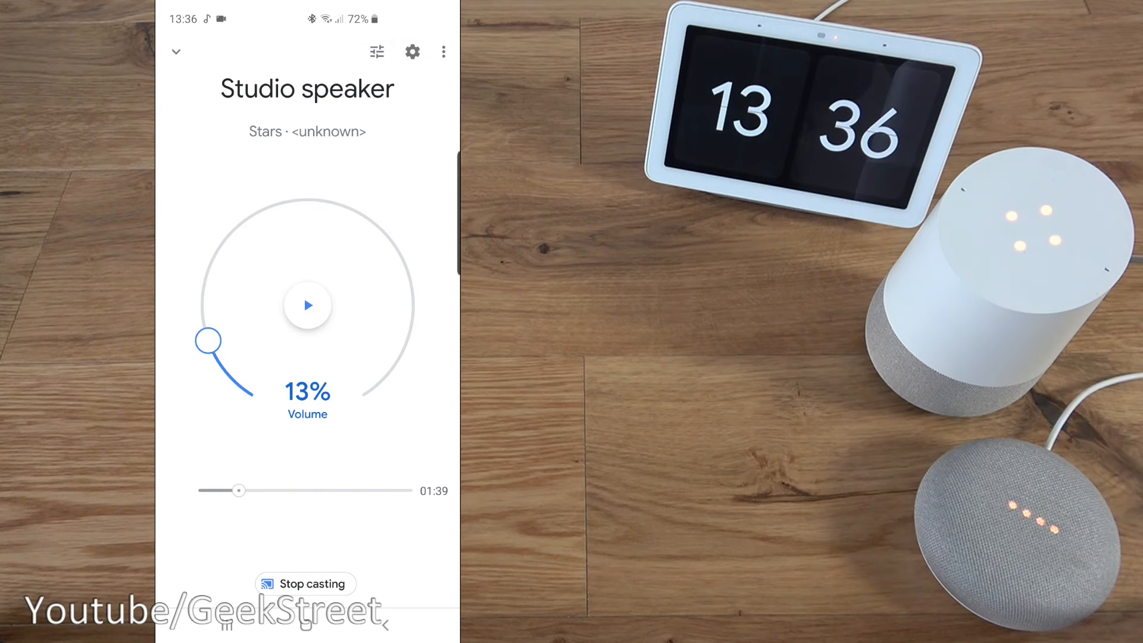
# Step: Resume Stars and raise the speaker volume through 35% and 44% to 46%
pyautogui.click(308, 305)
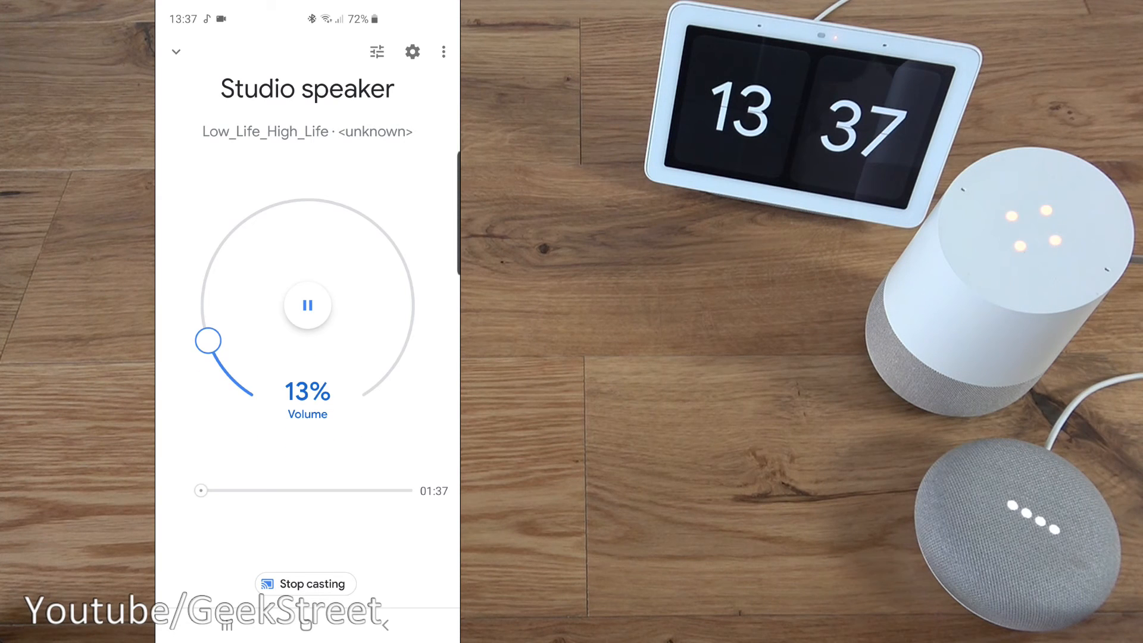
pyautogui.moveTo(210, 340); pyautogui.dragTo(233, 230)
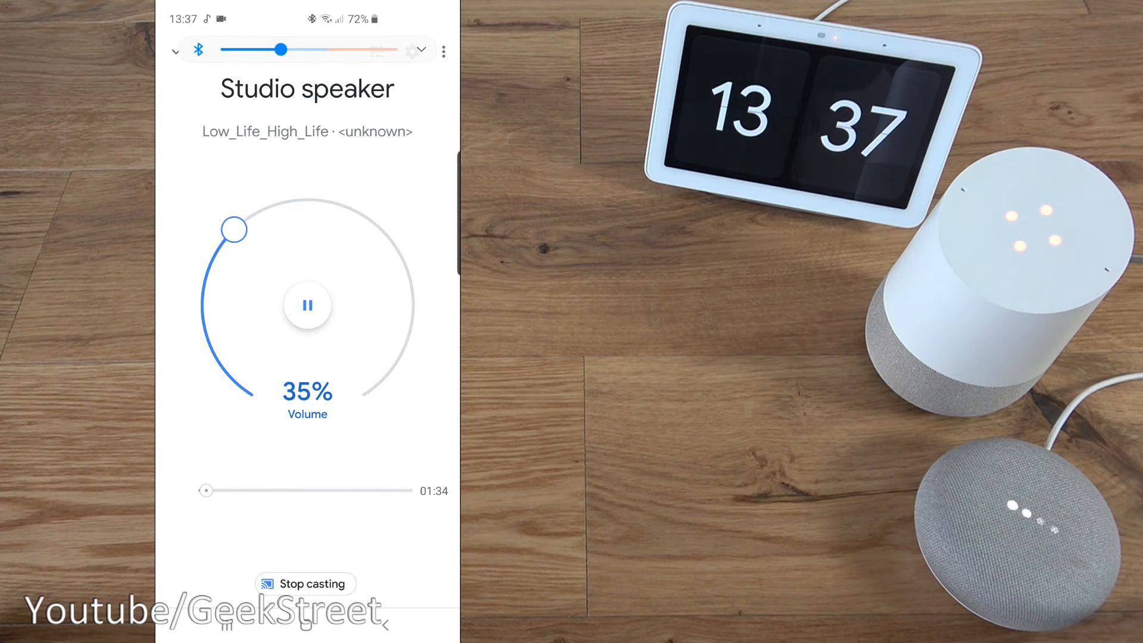
pyautogui.moveTo(234, 228); pyautogui.dragTo(274, 204)
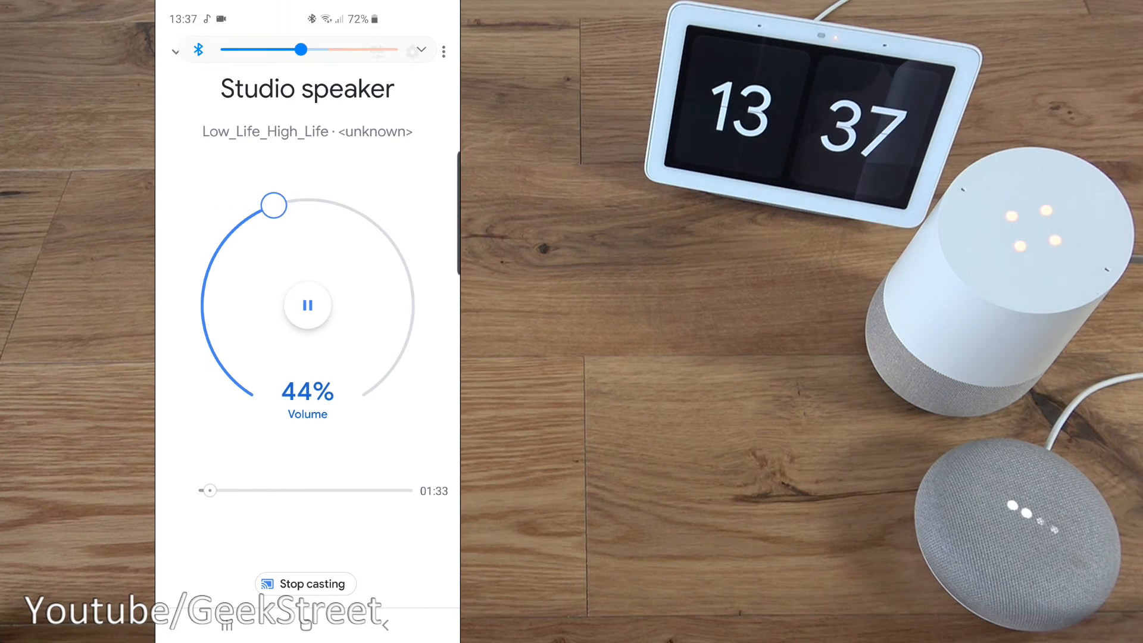
pyautogui.moveTo(273, 204); pyautogui.dragTo(286, 202)
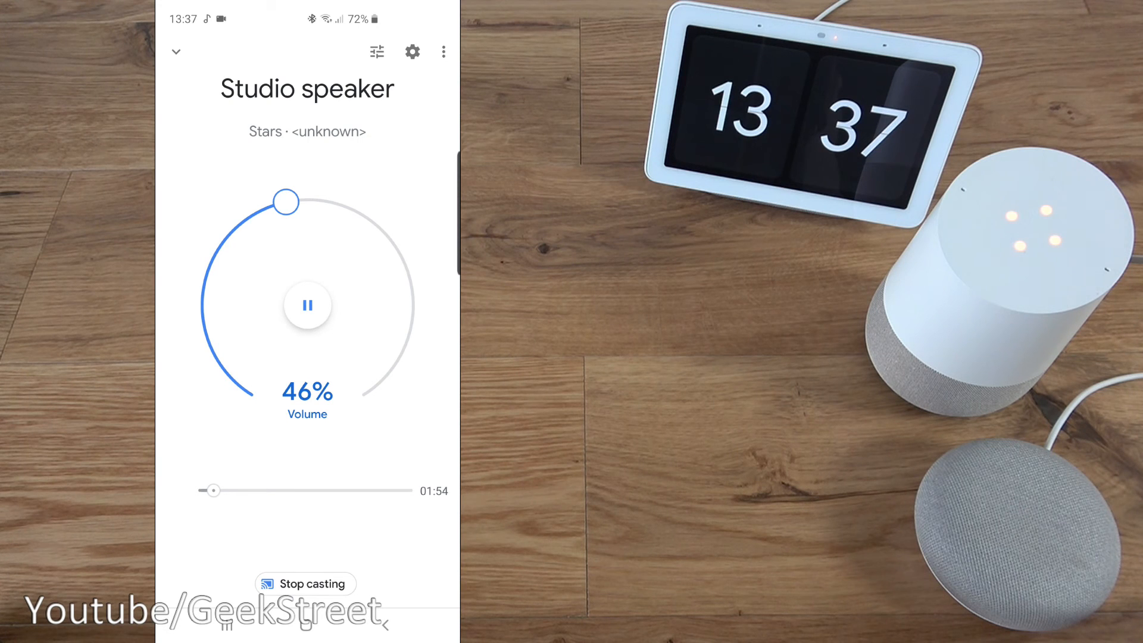
# Step: Pause Stars, set the speaker volume to 70%, and close the speaker panel
pyautogui.click(306, 304)
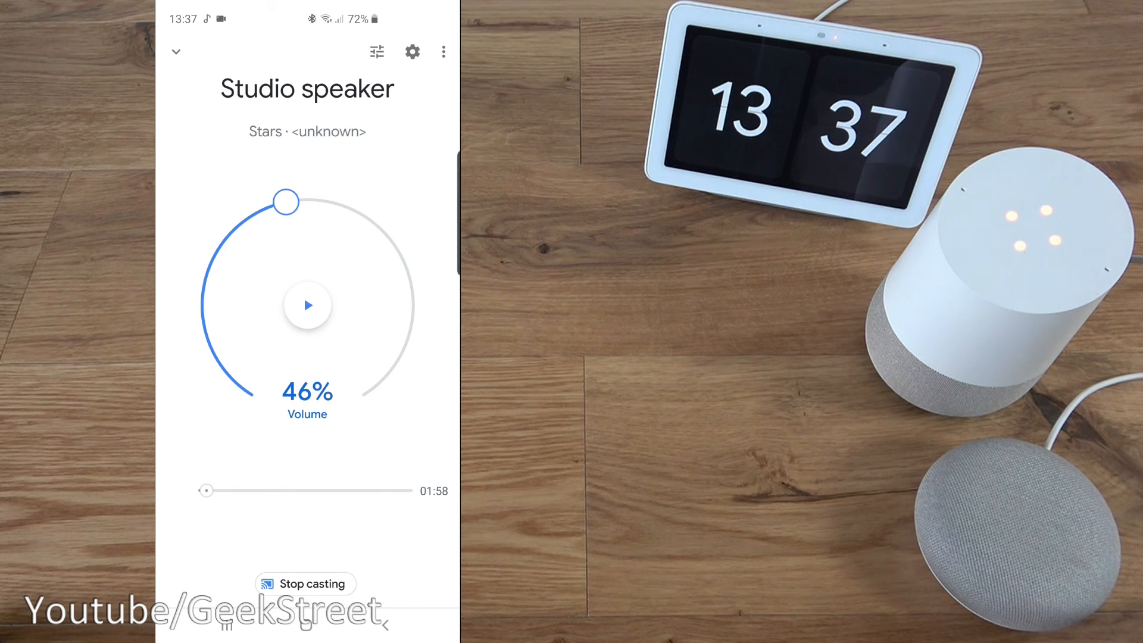
pyautogui.moveTo(286, 202); pyautogui.dragTo(215, 358)
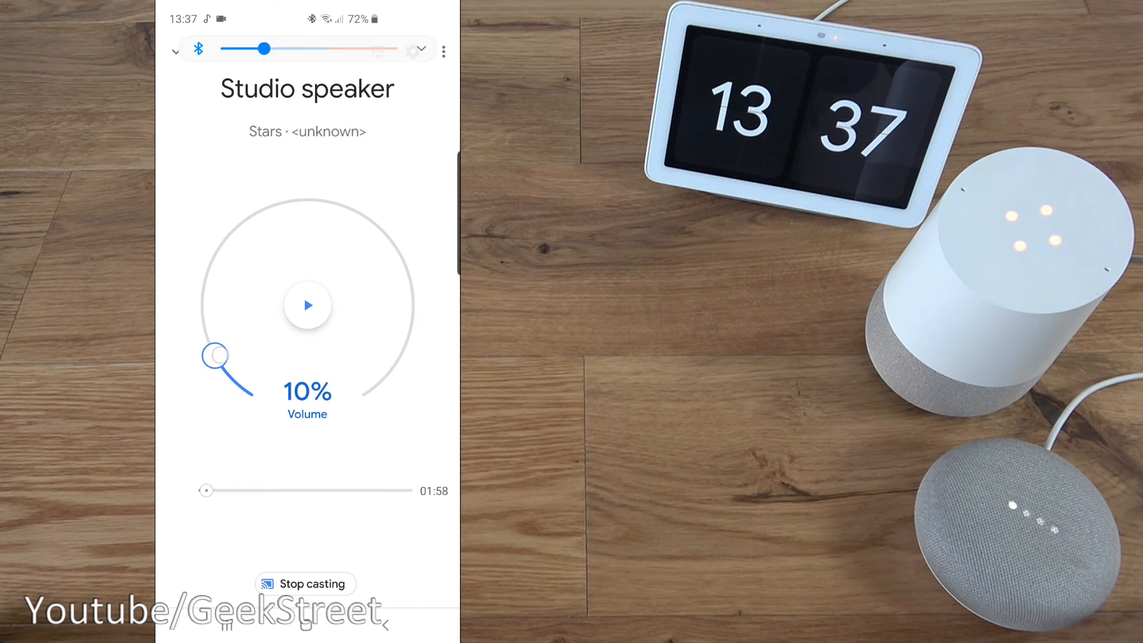
pyautogui.moveTo(216, 357); pyautogui.dragTo(399, 250)
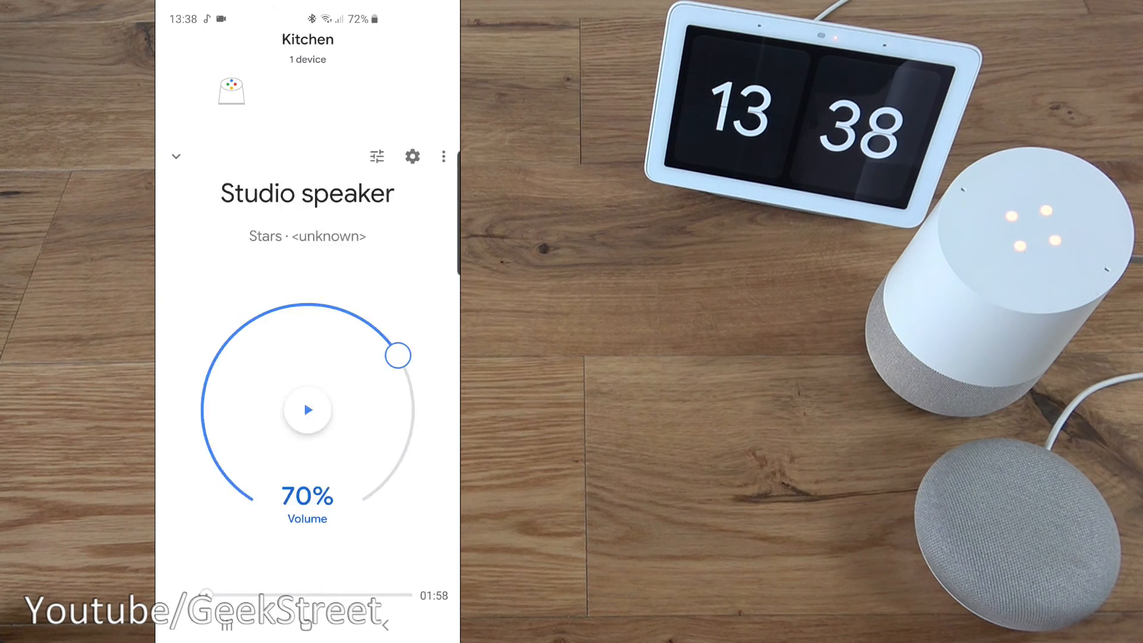
pyautogui.click(176, 156)
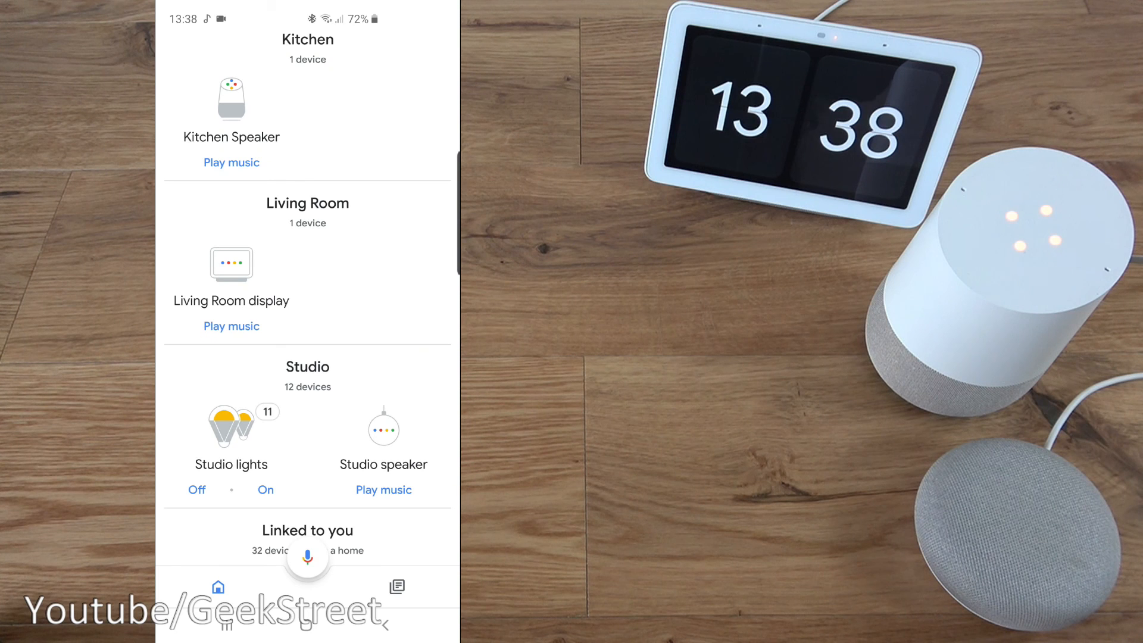